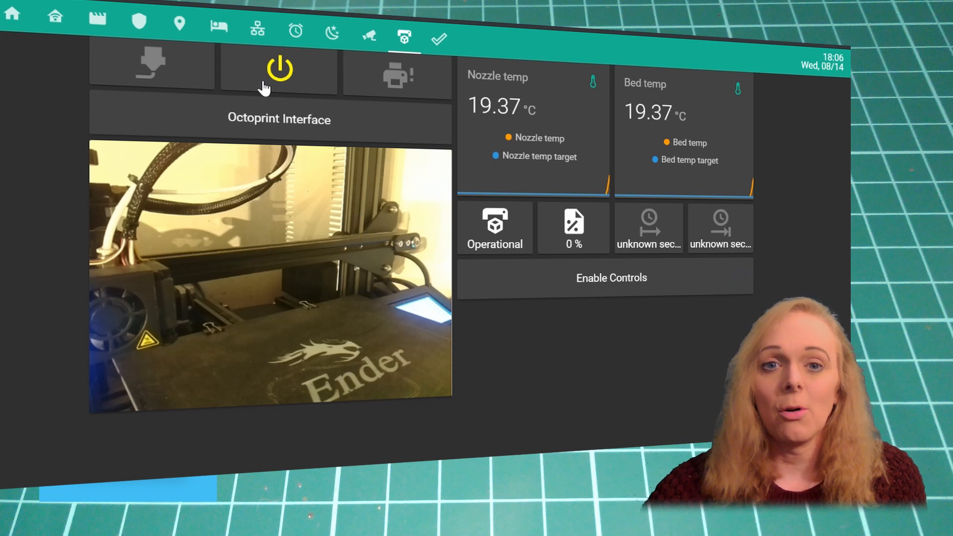
pyautogui.moveTo(294, 77)
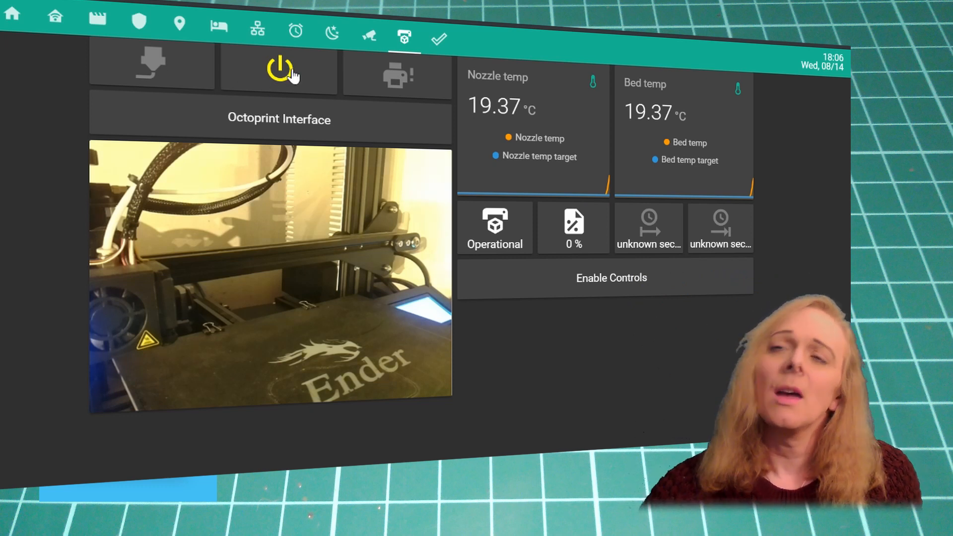
pyautogui.moveTo(158, 63)
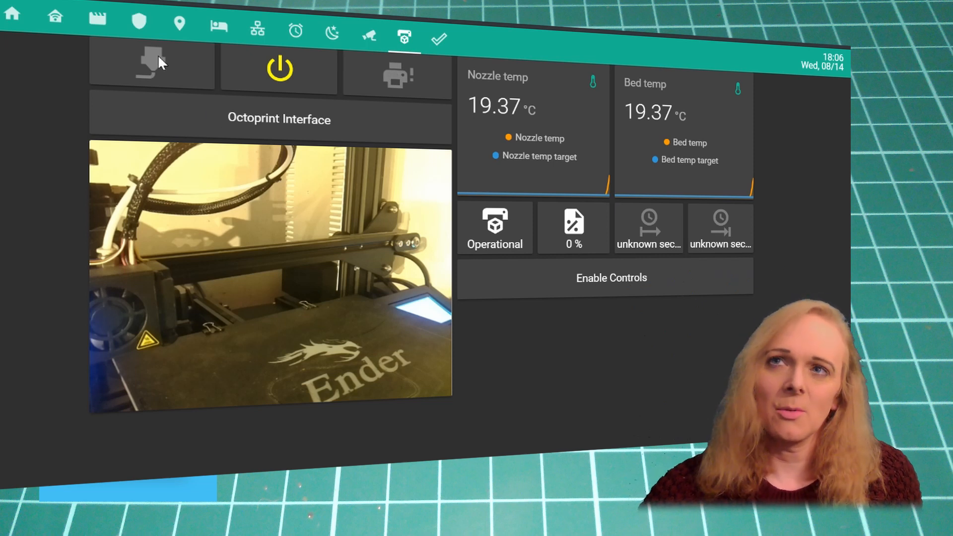
pyautogui.moveTo(390, 66)
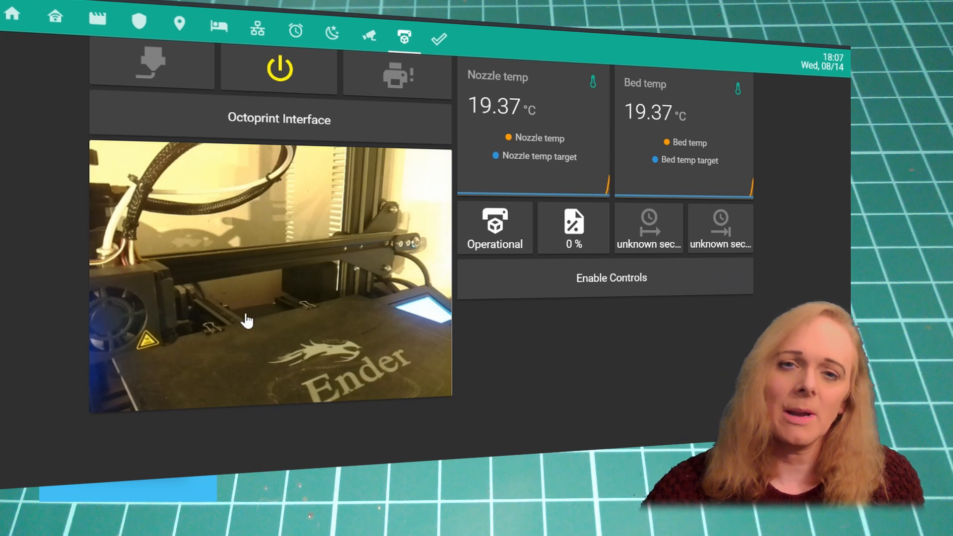
pyautogui.moveTo(550, 128)
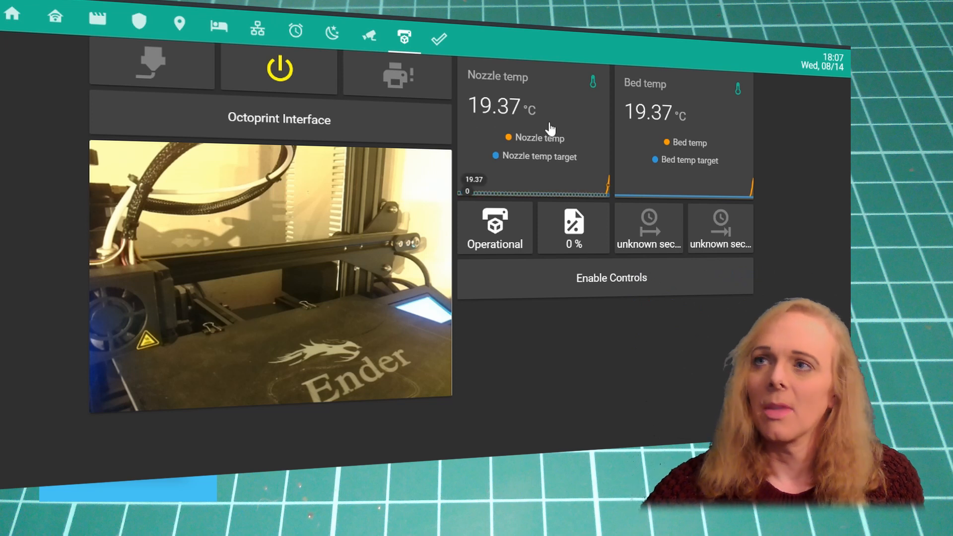
pyautogui.moveTo(632, 145)
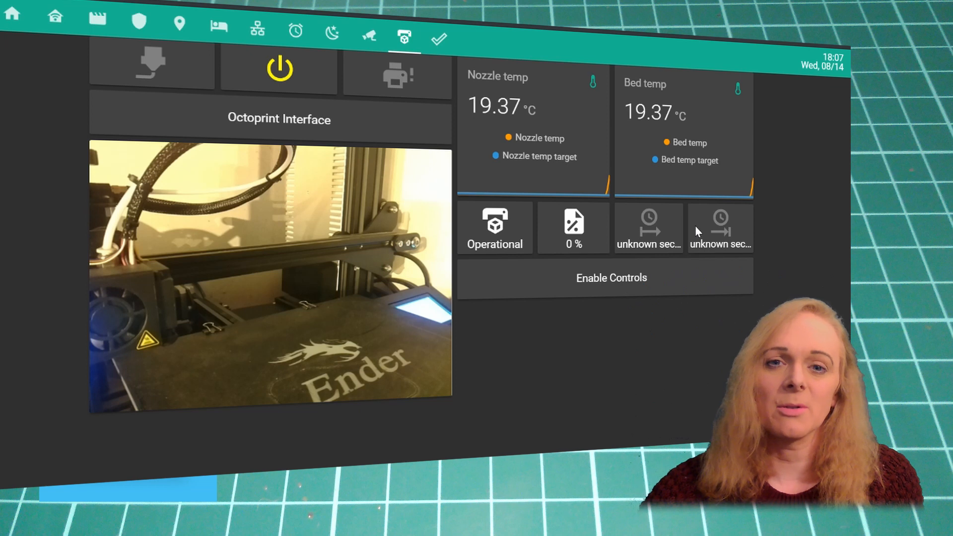
pyautogui.moveTo(687, 223)
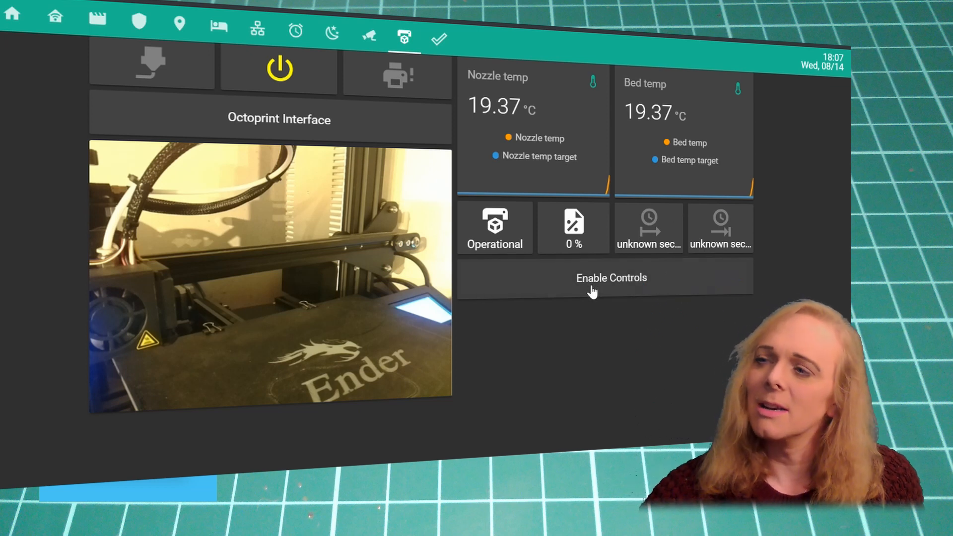
# Enable Controls to reveal the Preheat PLA/PETG, Cooldown, Home, Level Bed and Change Filament buttons
pyautogui.click(611, 278)
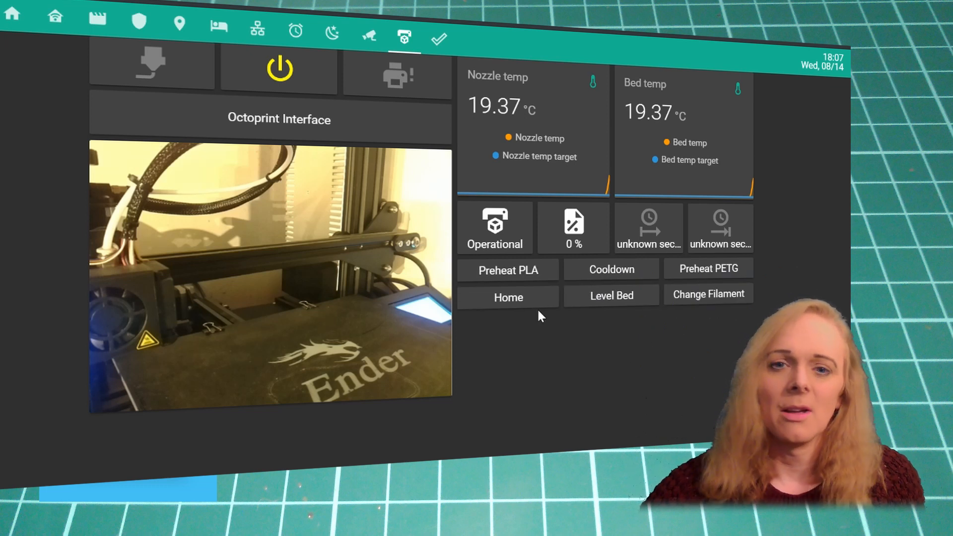
pyautogui.moveTo(576, 287)
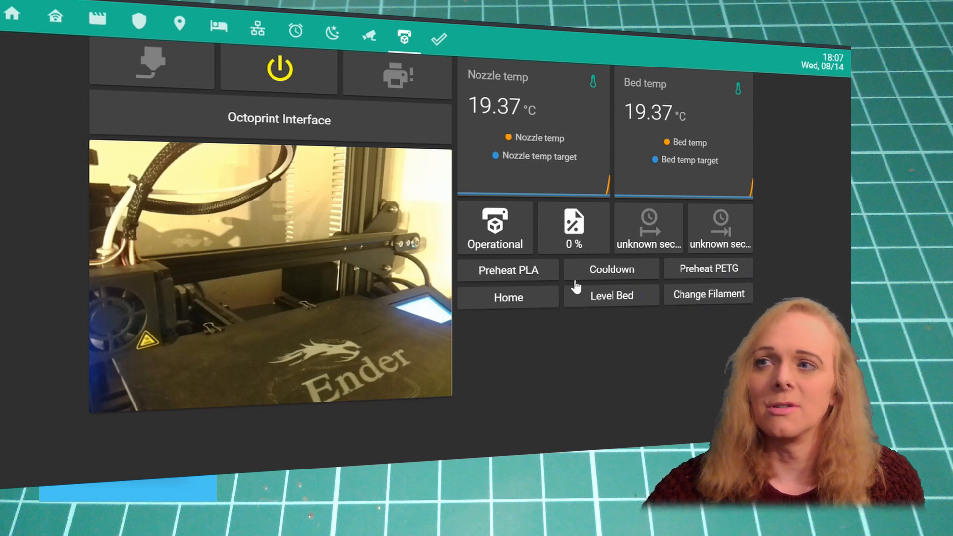
pyautogui.moveTo(721, 278)
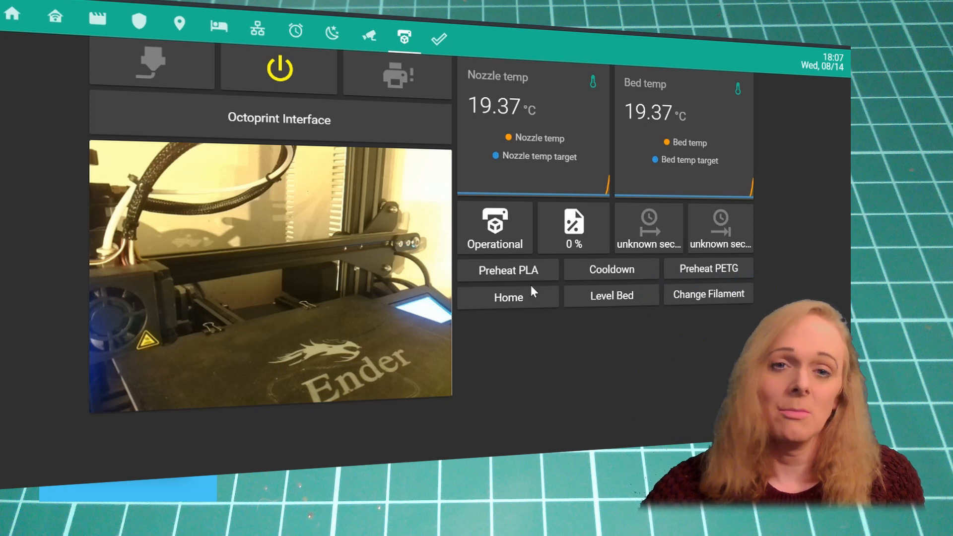
pyautogui.moveTo(619, 297)
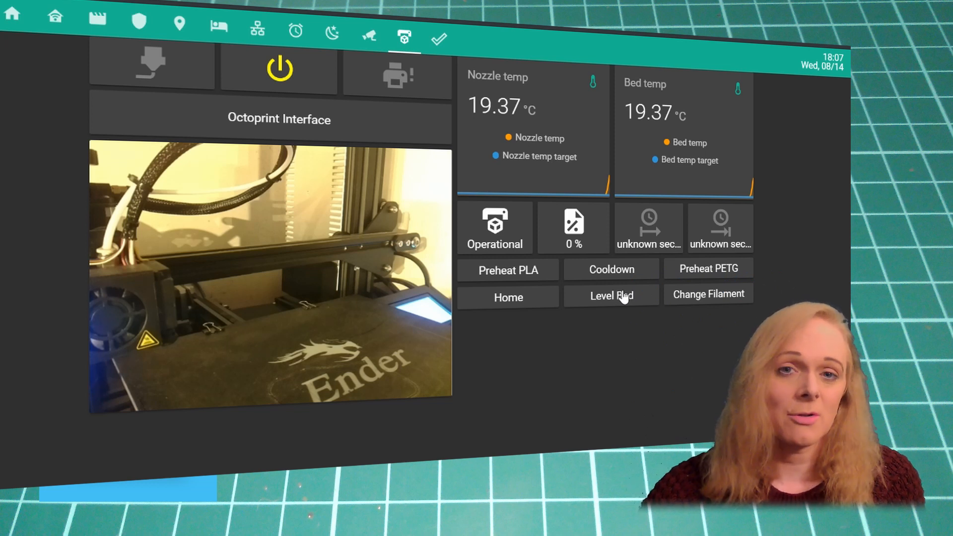
pyautogui.moveTo(737, 303)
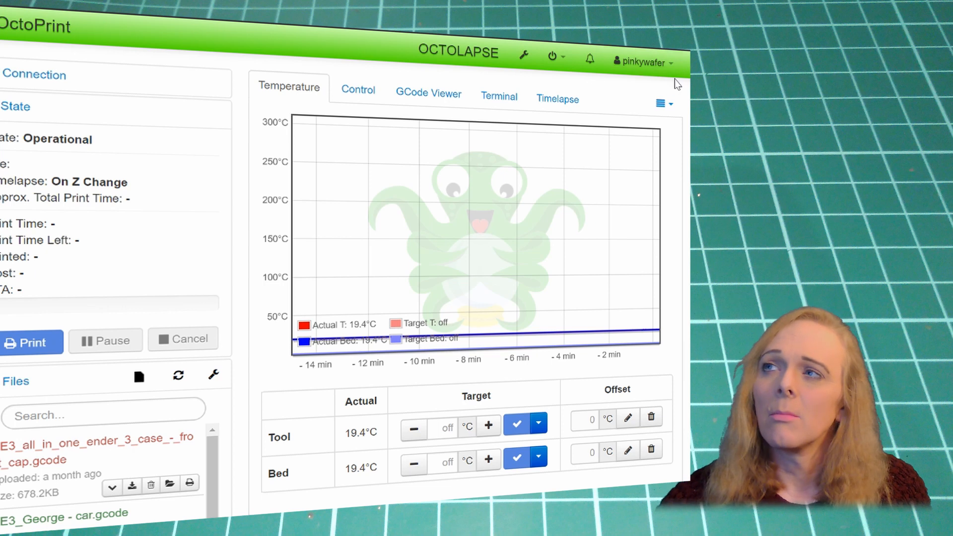
pyautogui.moveTo(642, 62)
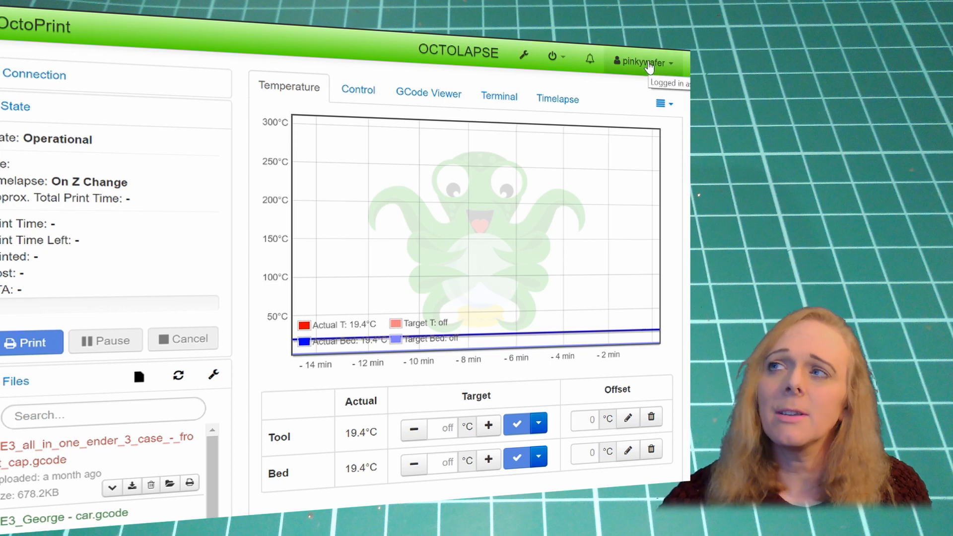
# Reach User Settings from the navbar username menu, landing on Application Keys
pyautogui.click(644, 62)
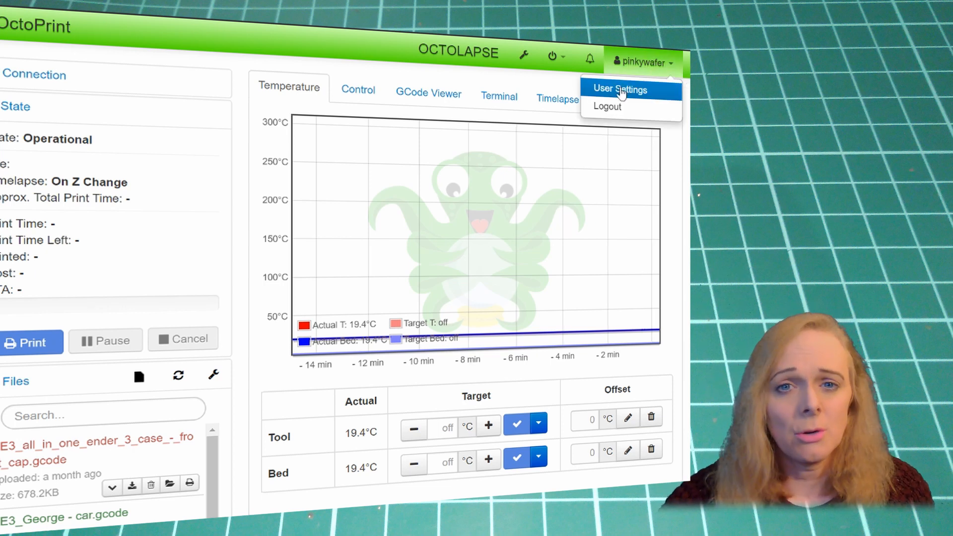
pyautogui.click(620, 88)
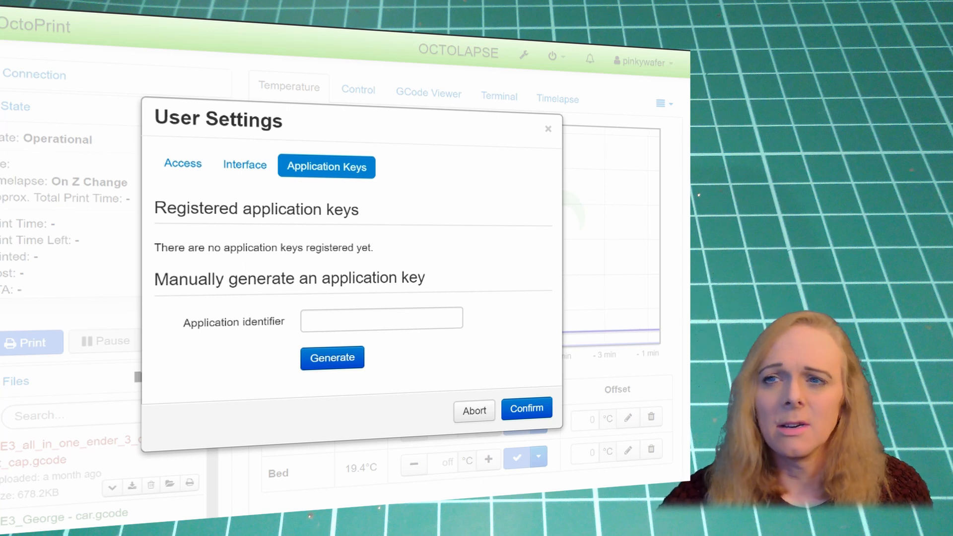
pyautogui.moveTo(260, 335)
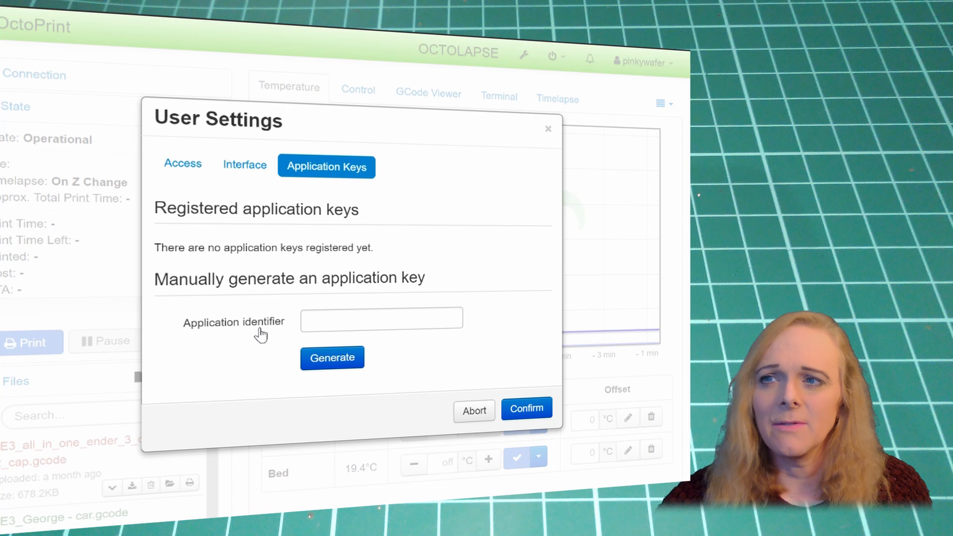
# Generate an OctoPrint application key with identifier 'Home Assistant'
pyautogui.click(382, 319)
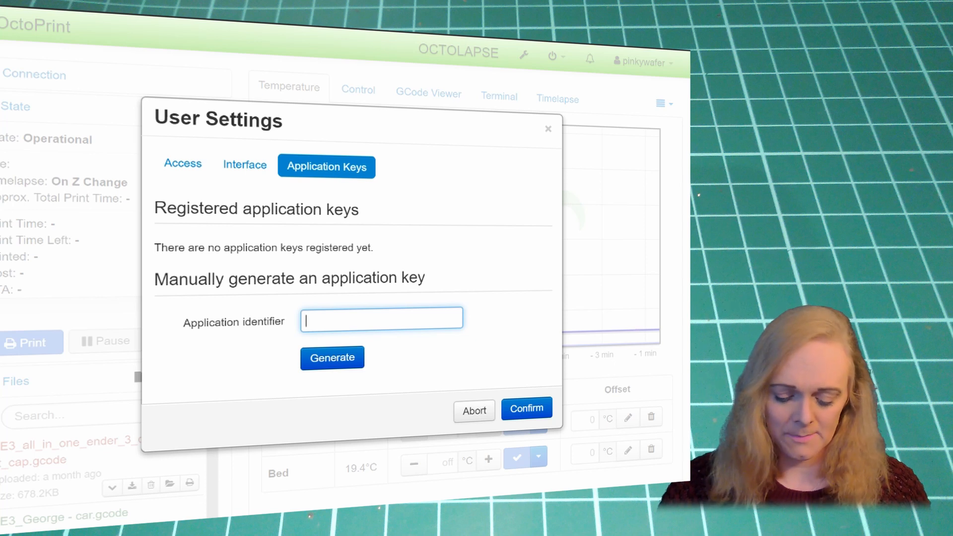
pyautogui.write('Home Assistant')
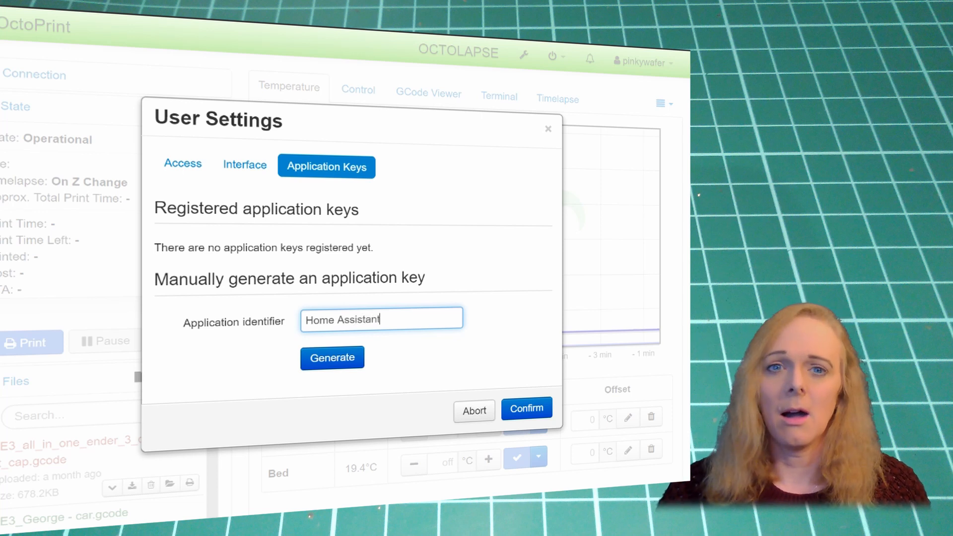
pyautogui.click(331, 358)
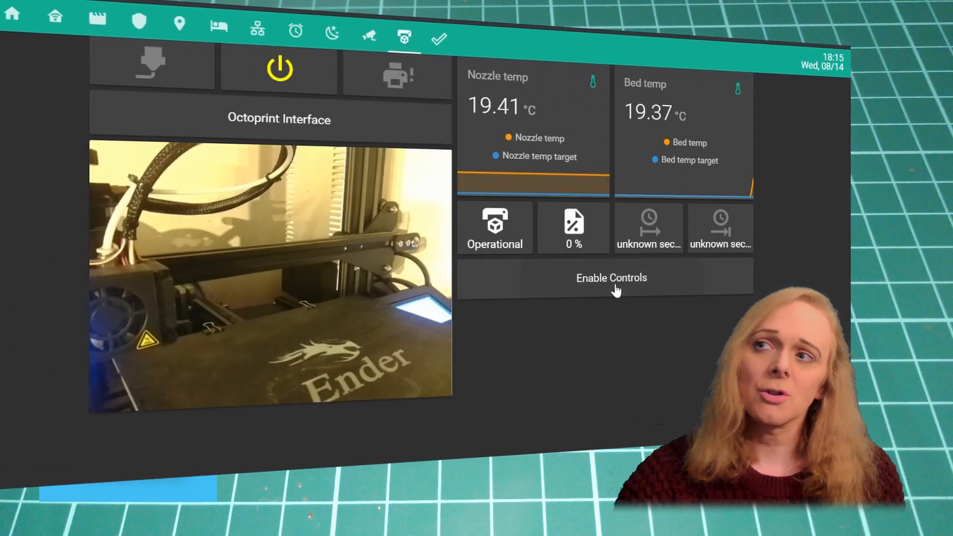
# Enable Controls so the conditional preheat, cooldown, home, level and filament buttons appear
pyautogui.click(612, 278)
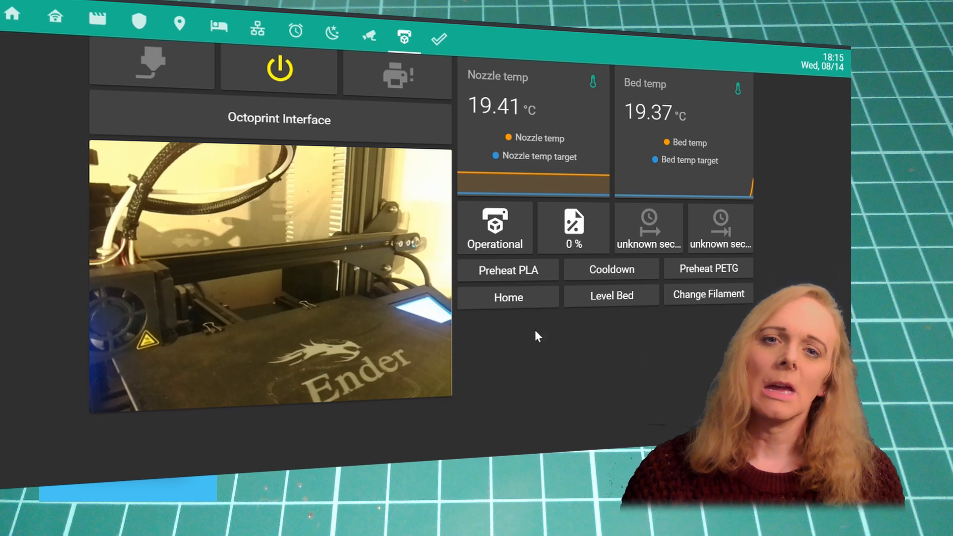
pyautogui.moveTo(570, 275)
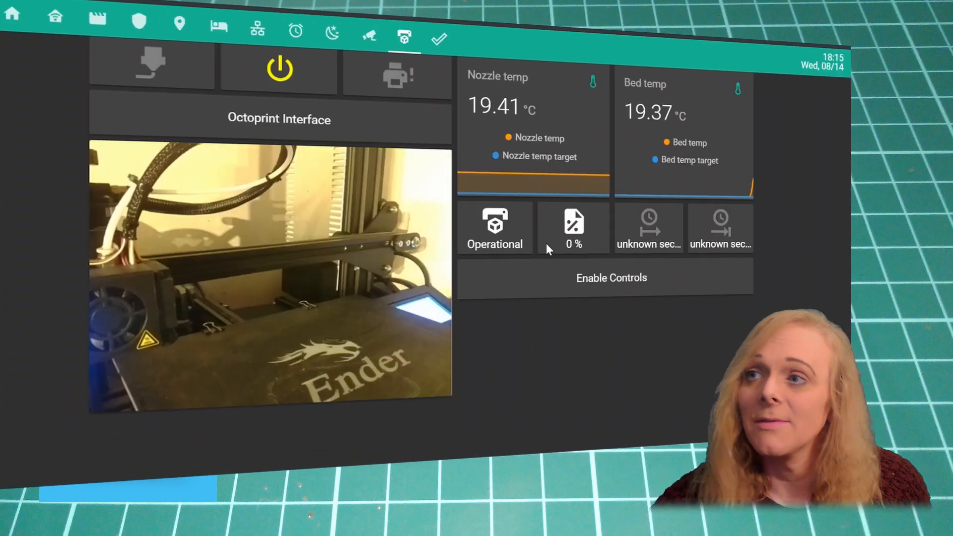
# Re-enable the gated printer action buttons after the dashboard reload
pyautogui.click(611, 278)
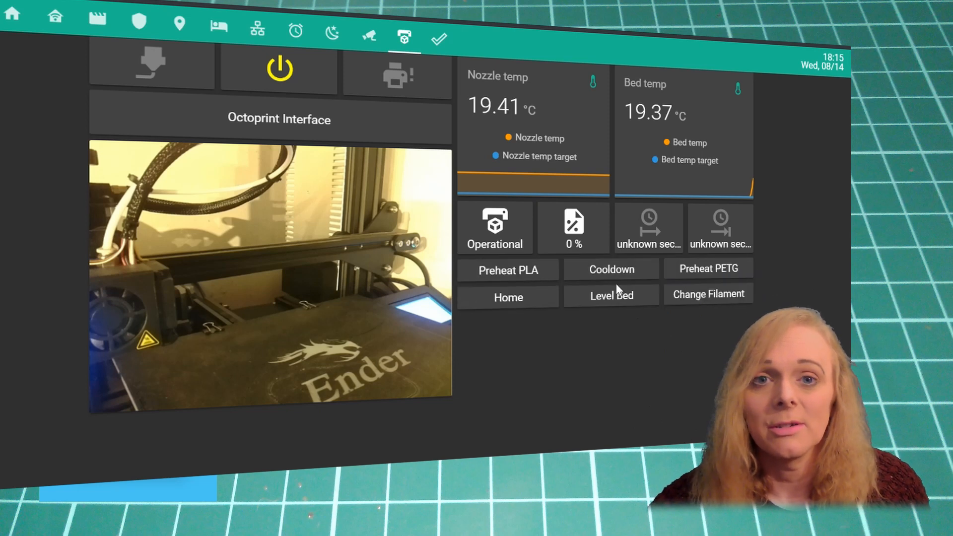